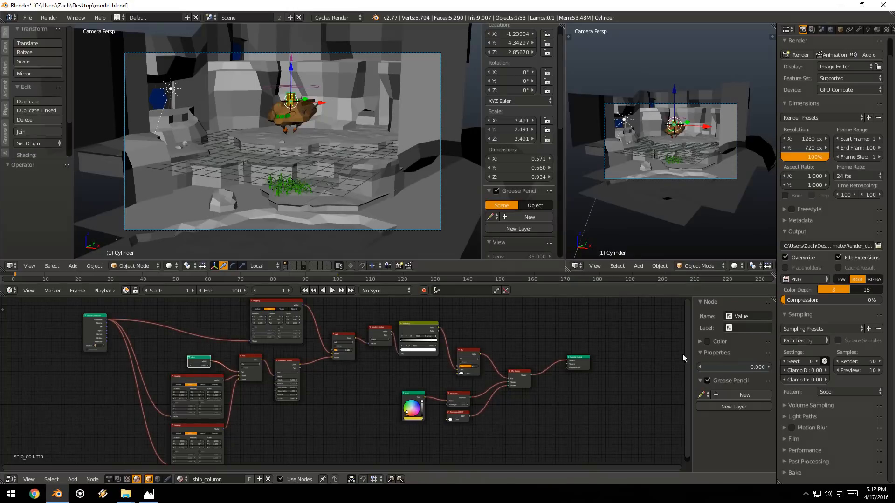
{"action": "mouse_move", "coordinate": [640, 348]}
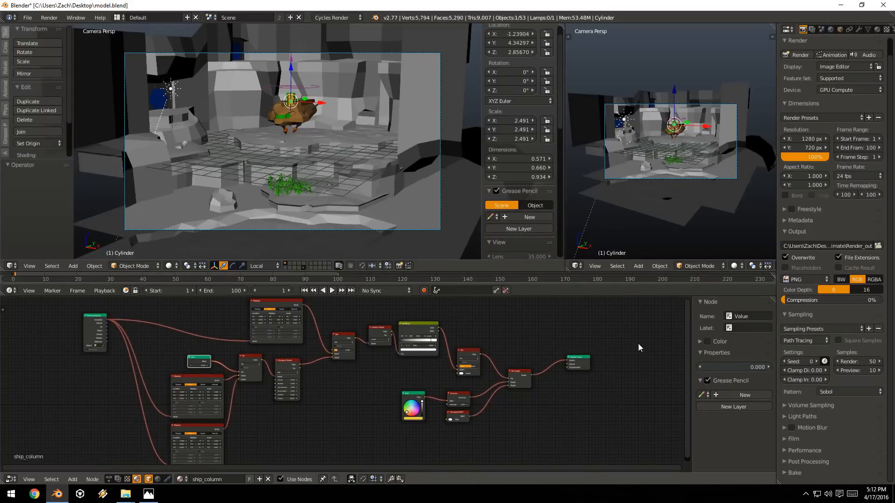